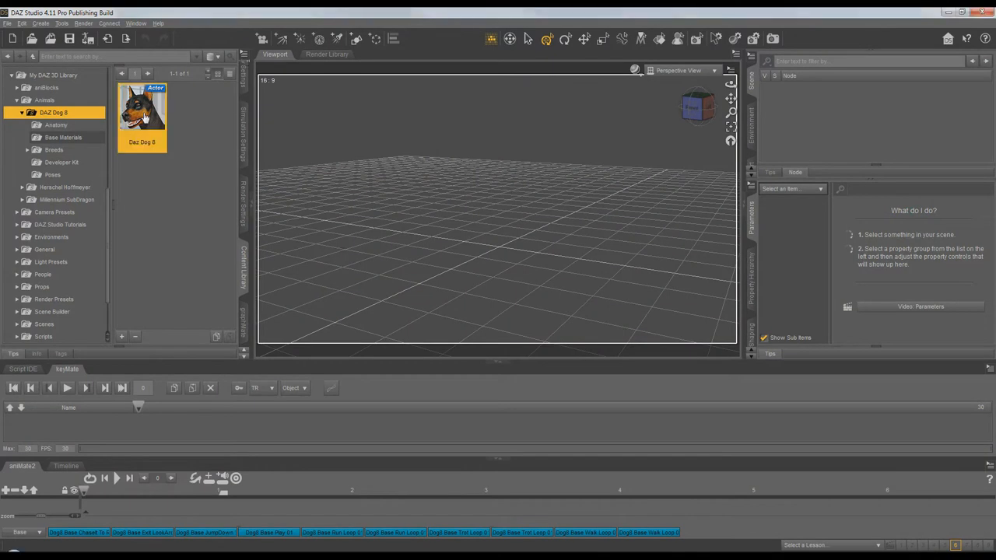
Step: Load Daz Dog 8 from the Content Library and drop a trot loop aniblock onto its aniMate track
double_click(142, 115)
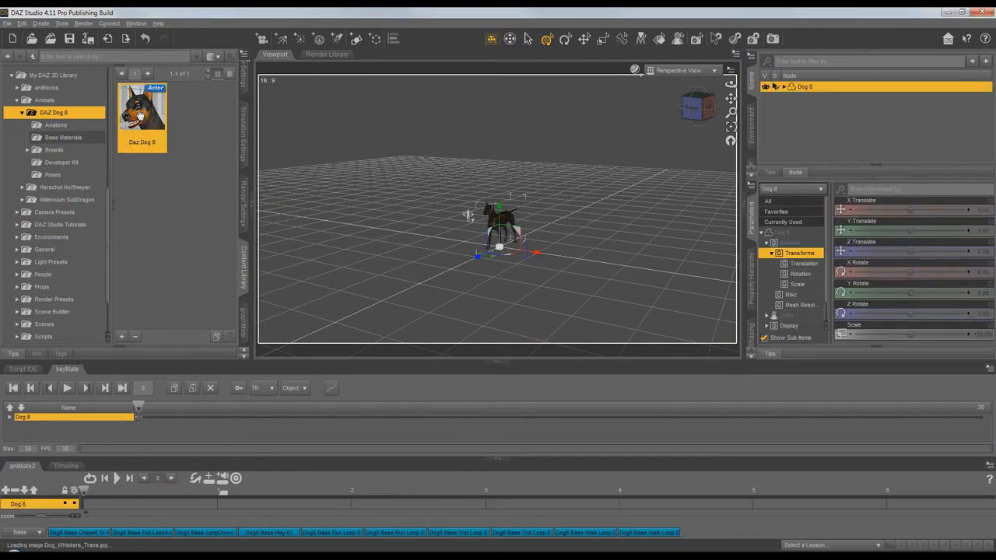
mouse_move(730, 100)
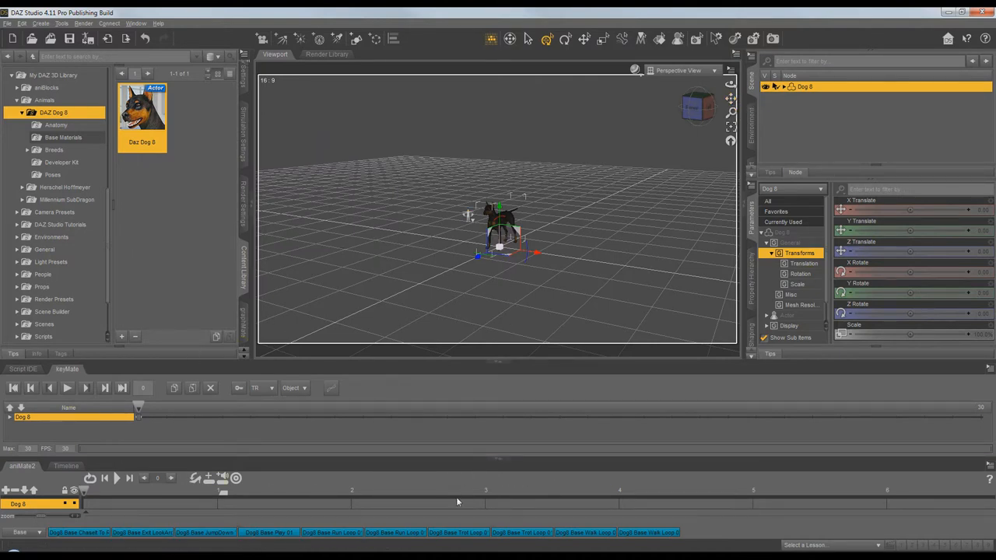
left_click(521, 532)
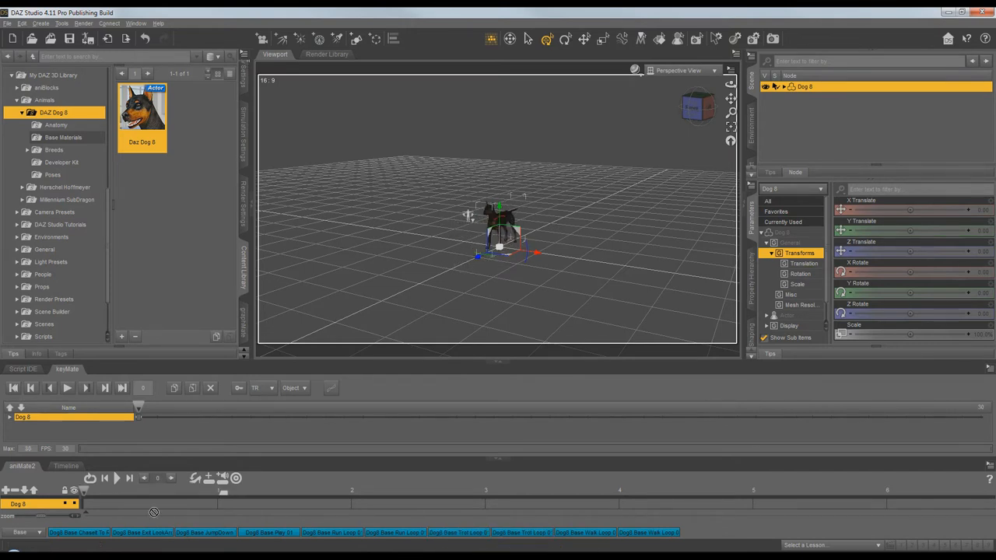
left_click(117, 504)
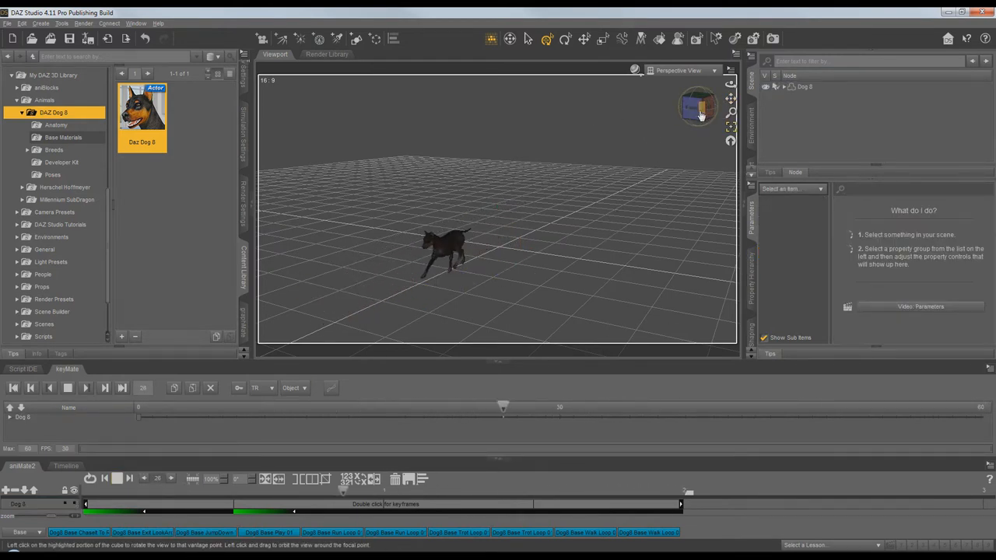
Step: Play Dog 8's trot, inspect its Scale in Parameters, then browse into the Breeds folder
left_click(116, 479)
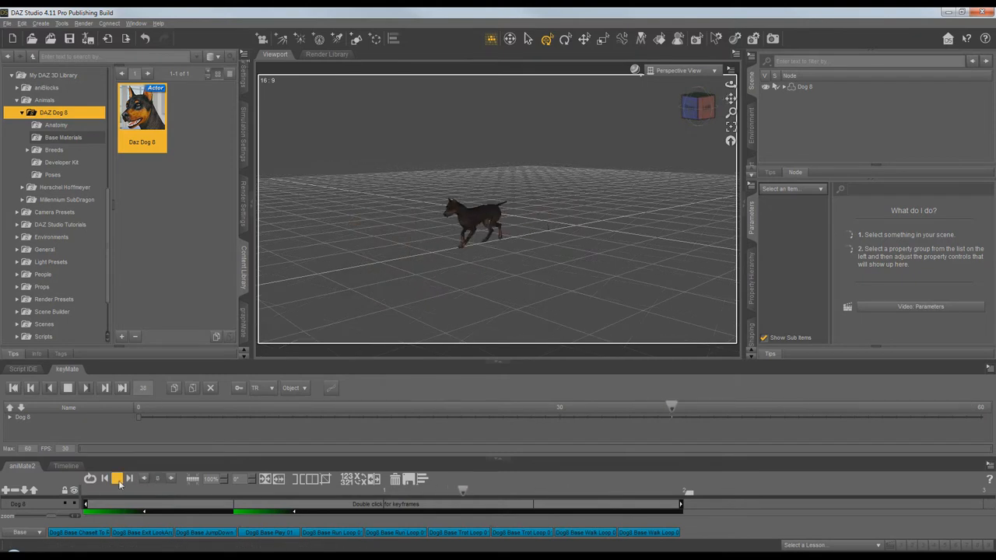
left_click(117, 478)
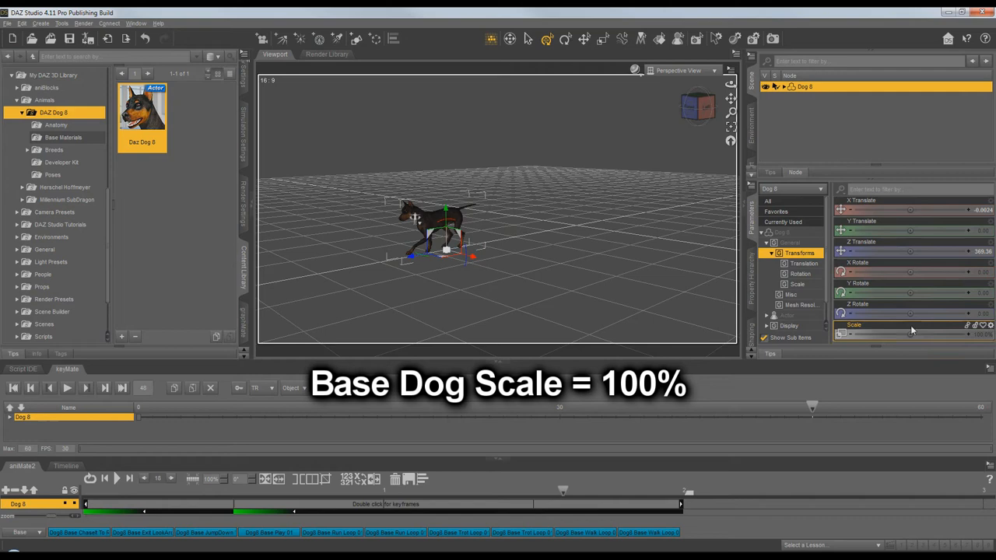
mouse_move(979, 341)
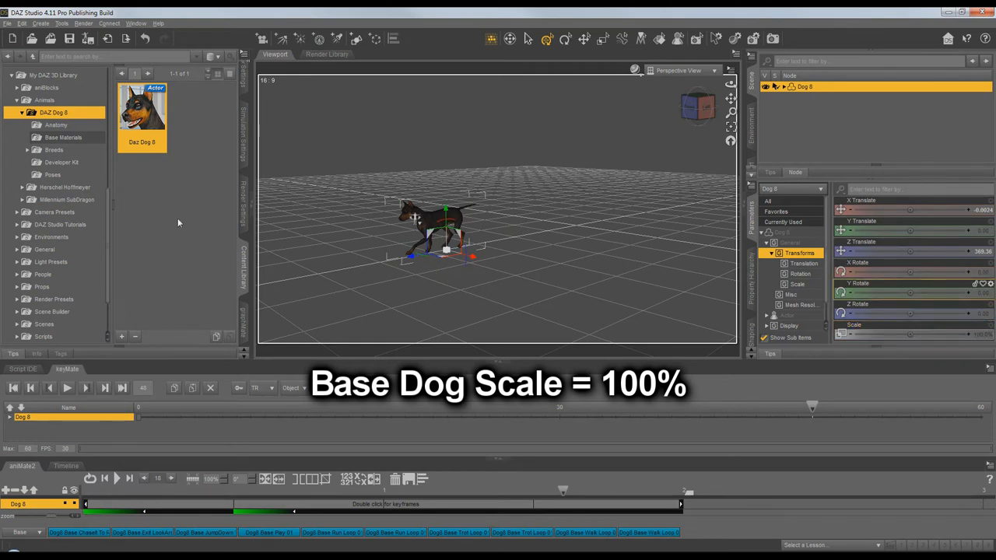
left_click(53, 149)
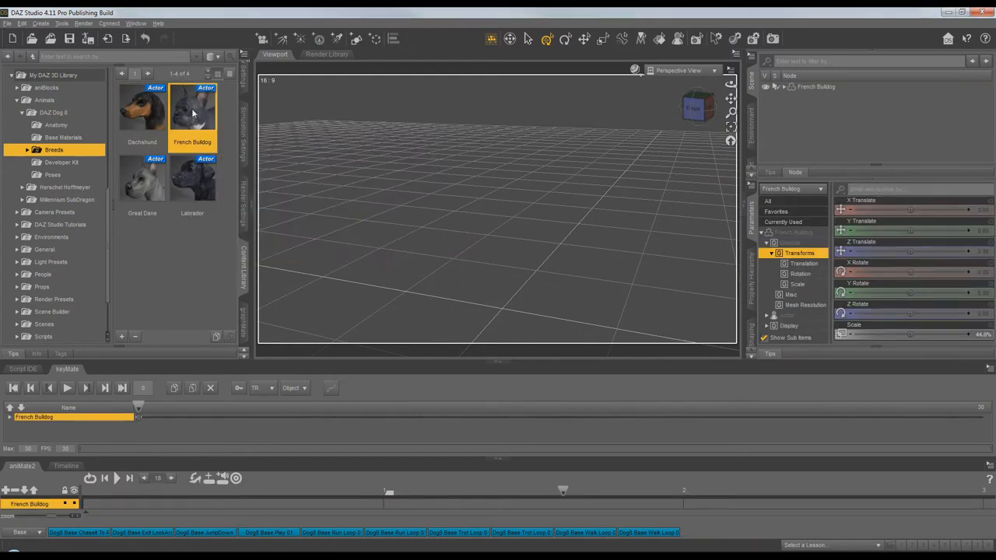
Step: Load the French Bulldog, note its 44% scale, then start a new empty scene
double_click(193, 109)
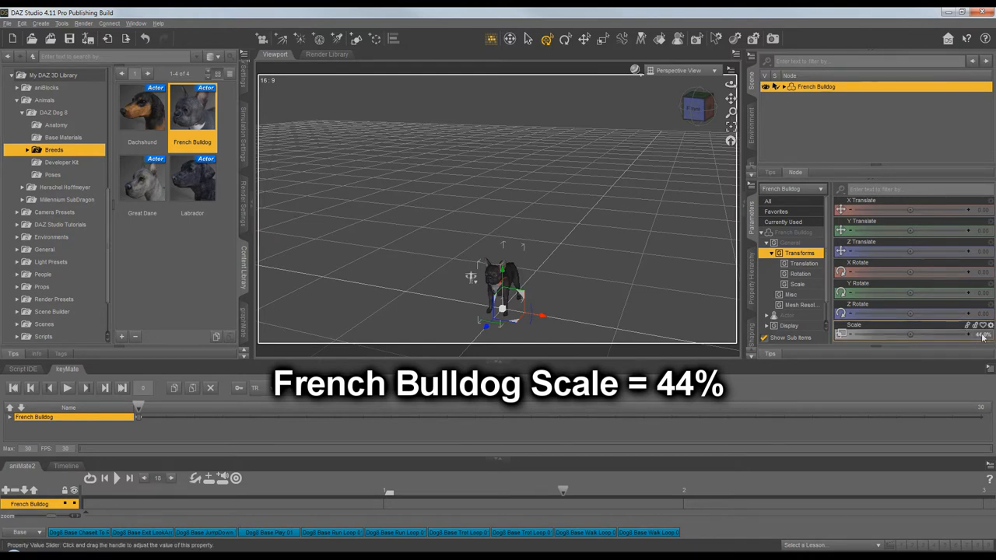
left_click(142, 184)
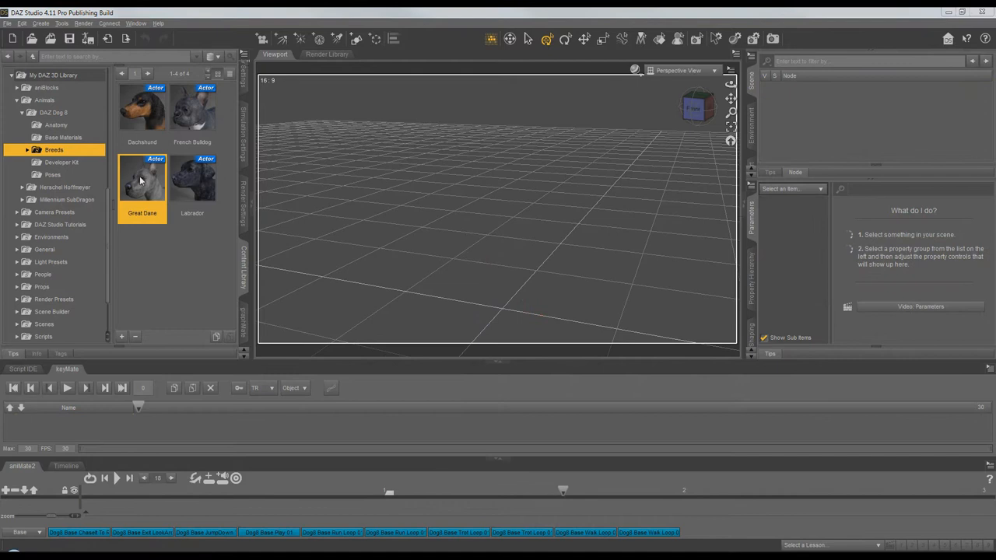
Step: Load the Great Dane and place the Dogs Base Trot Loop aniblock on its aniMate track
double_click(143, 184)
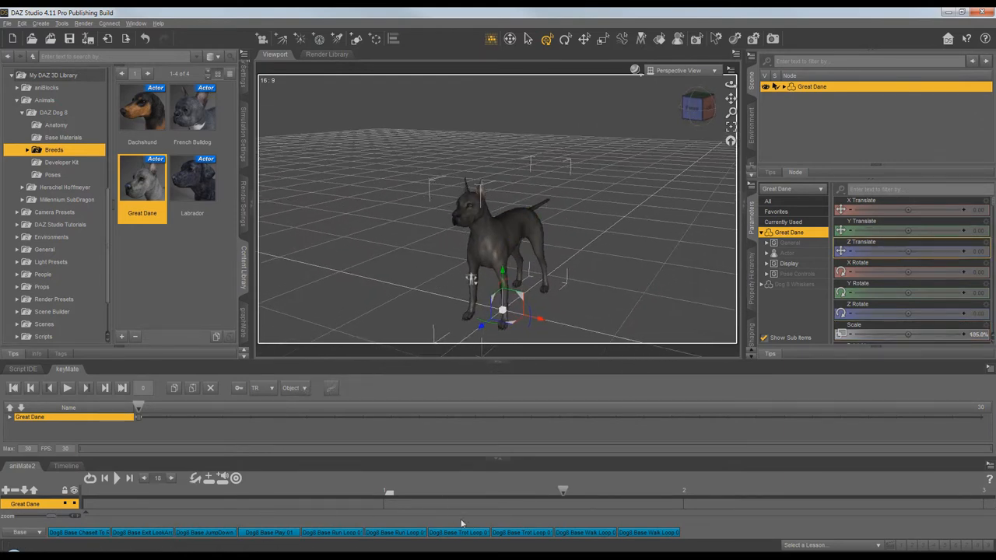
left_click(457, 532)
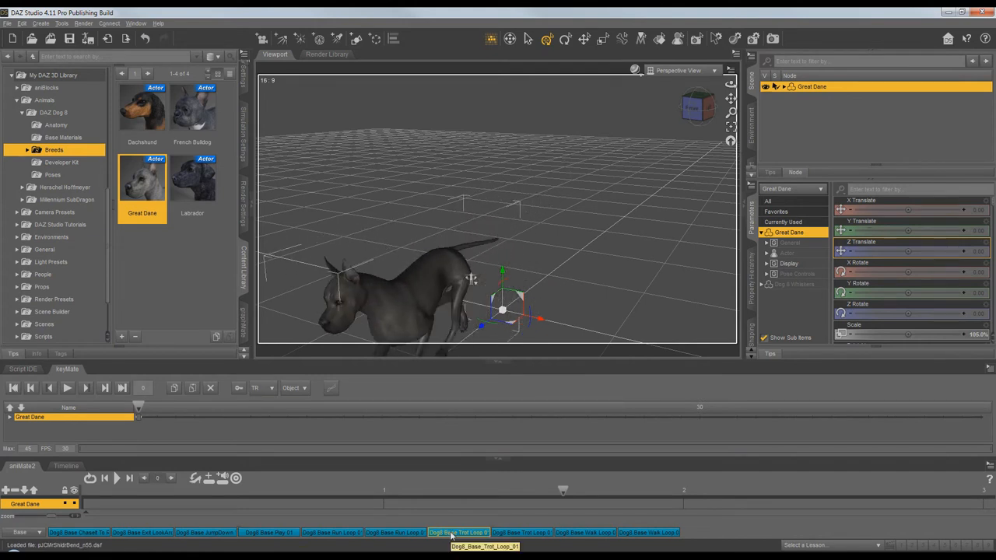
left_click(457, 532)
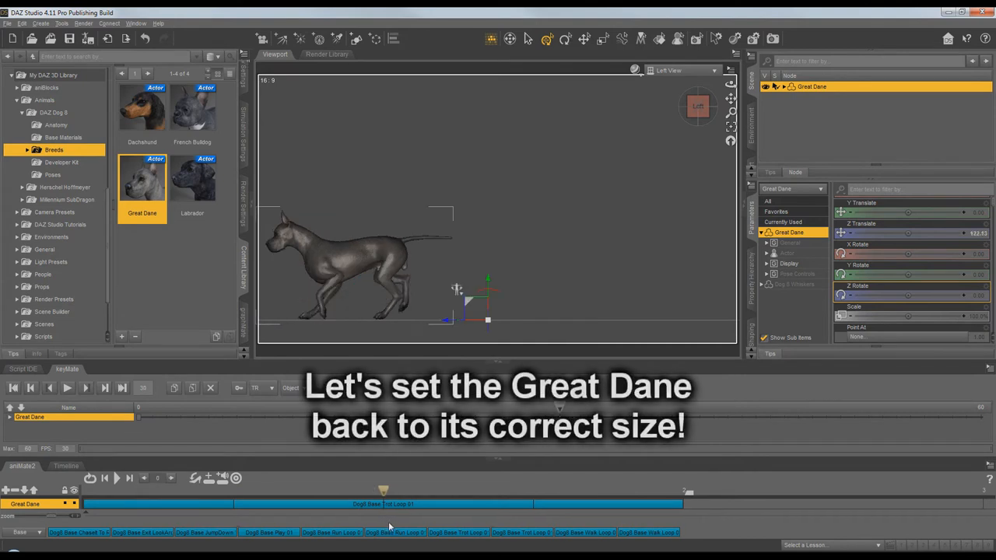
Step: Create a new null named 'Null Great Dane' via Create > New Null and accept it
left_click(115, 478)
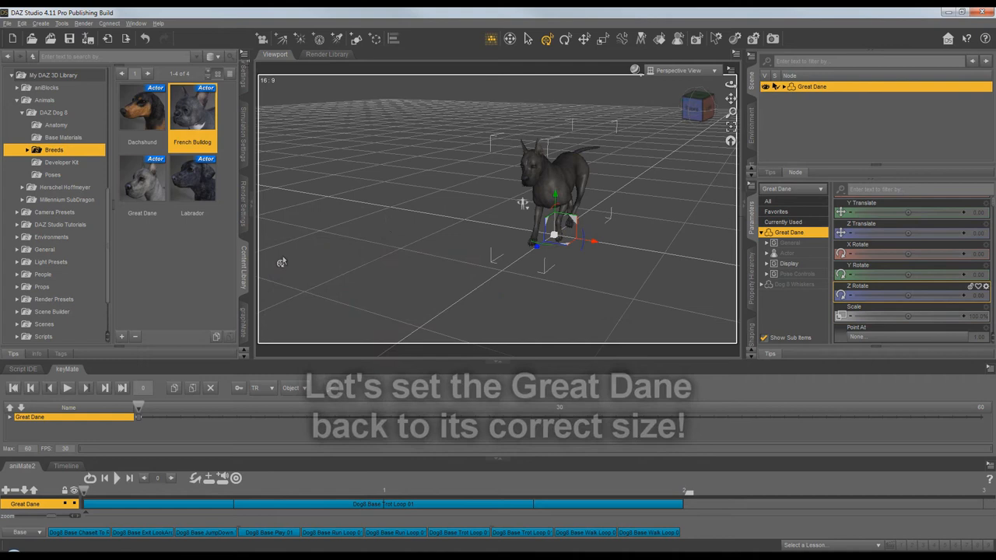
left_click(41, 23)
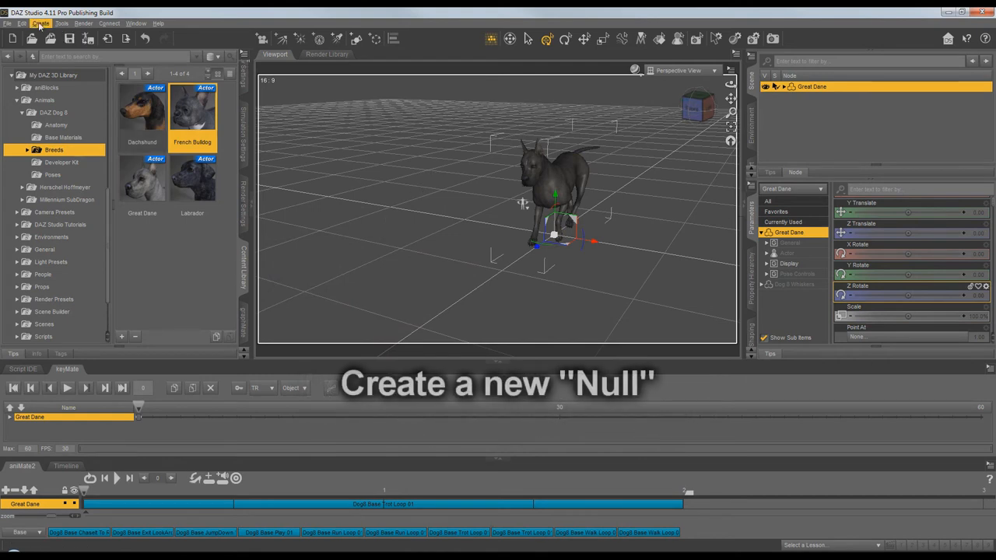
left_click(40, 24)
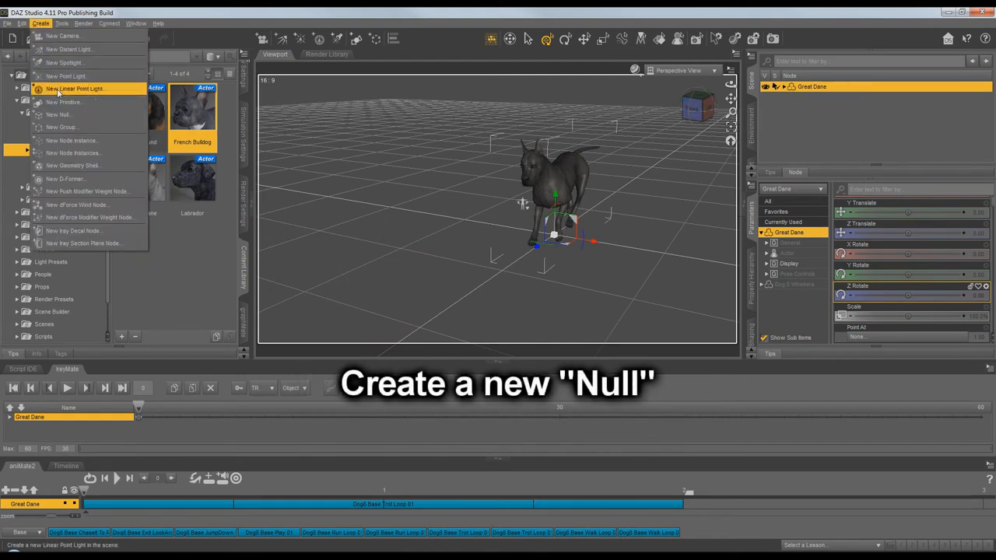
mouse_move(59, 116)
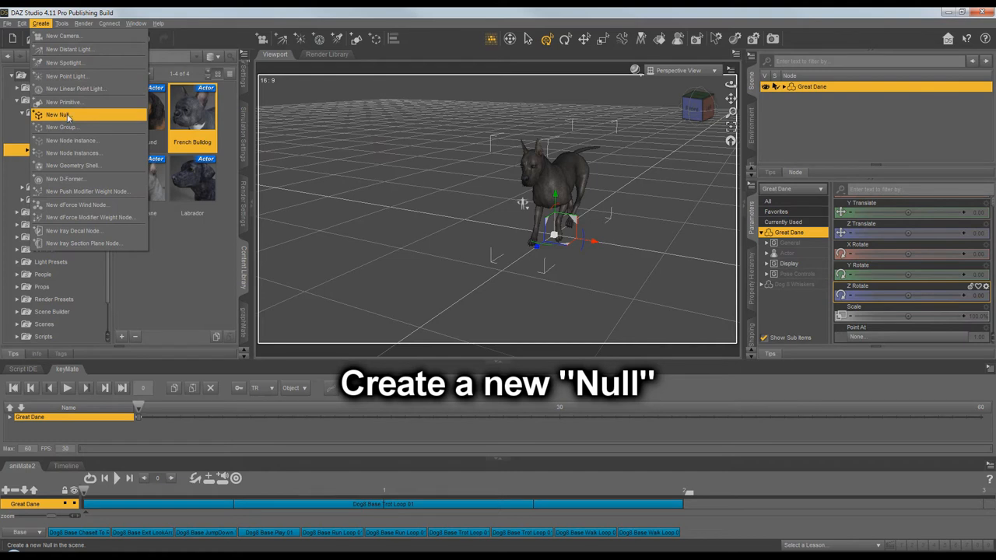
left_click(56, 115)
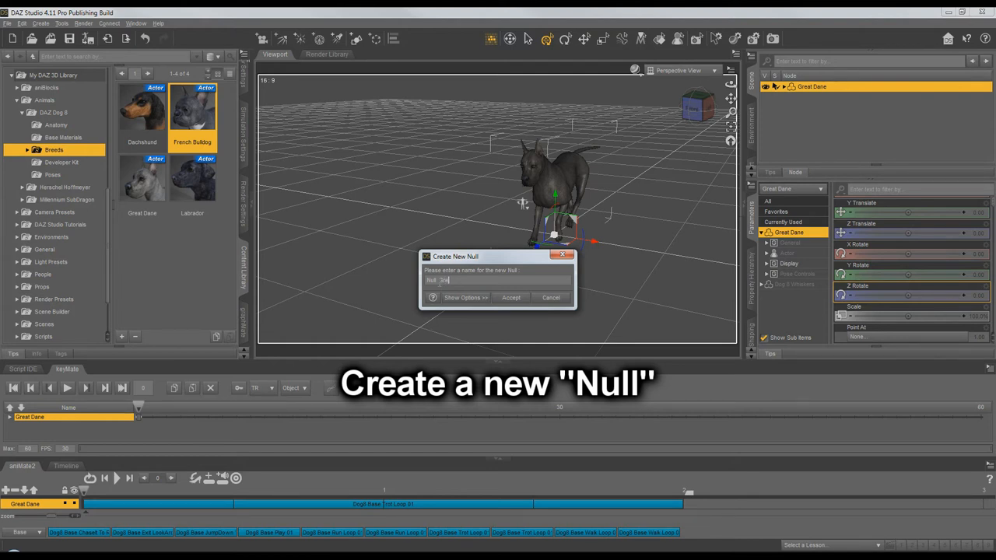
type("Great Dane")
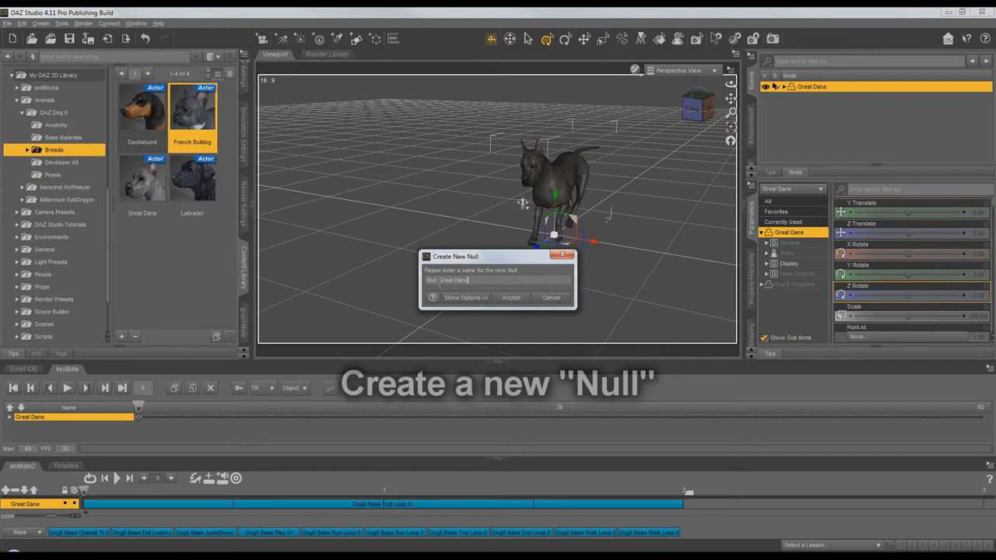
left_click(511, 298)
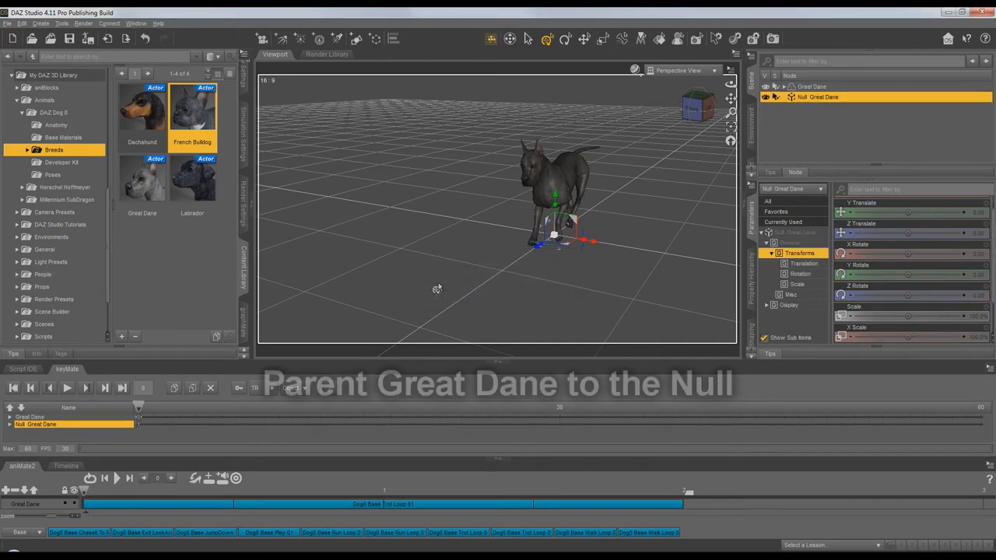
Step: Parent the Great Dane under Null Great Dane and set the null's Scale to 105%
left_click(812, 87)
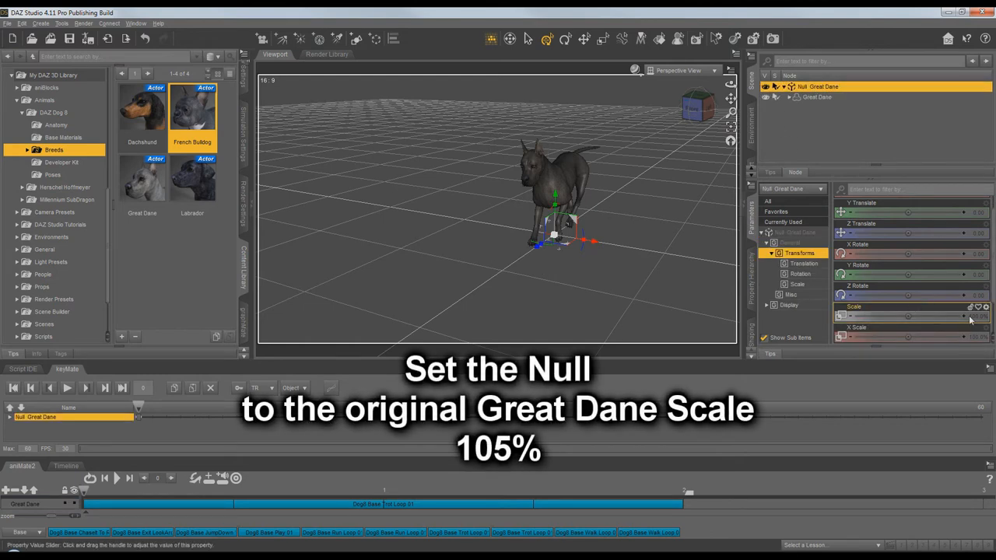
left_click(906, 316)
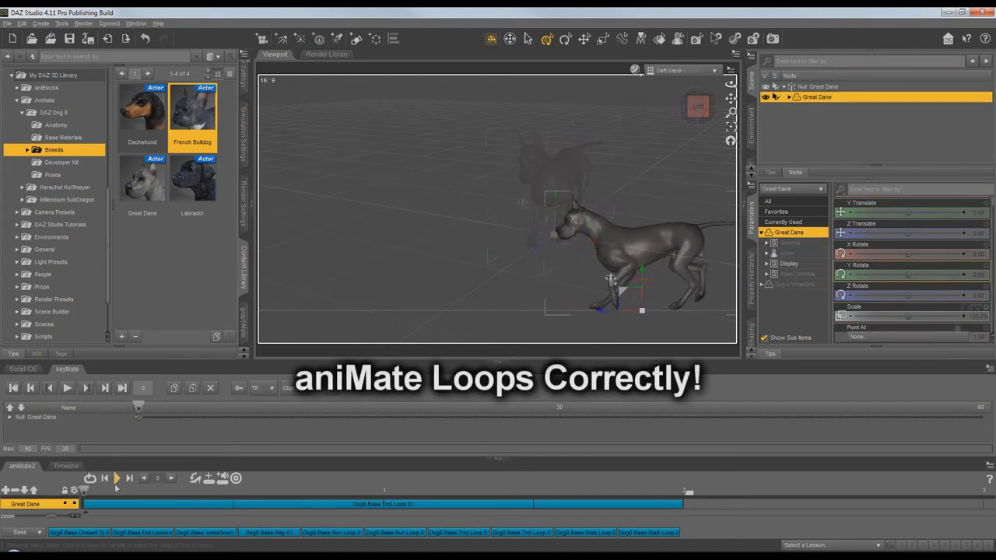
Step: Stop playback and bring up the French Bulldog scene with its trot aniblock
left_click(116, 478)
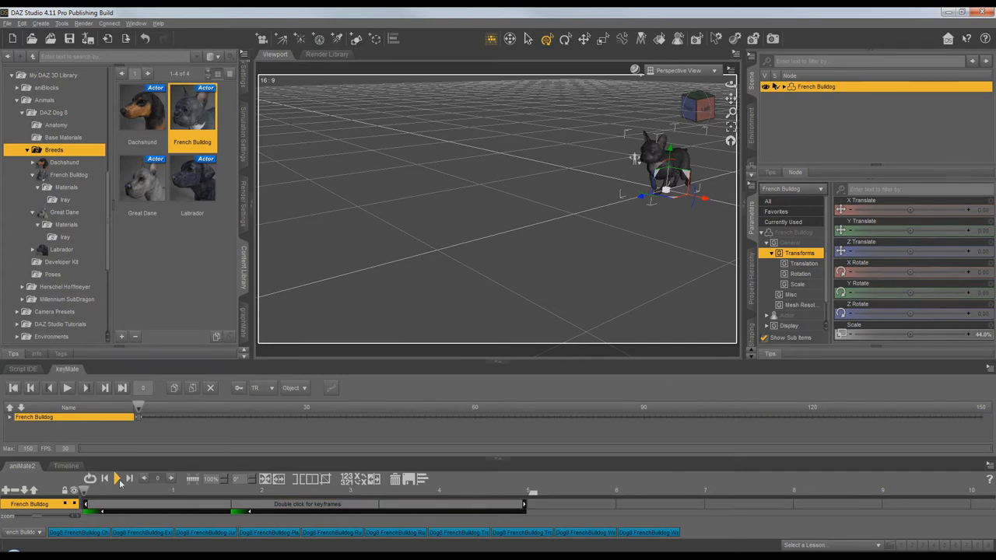
Step: Set the French Bulldog's Scale slider back to 100% in Parameters
left_click(115, 479)
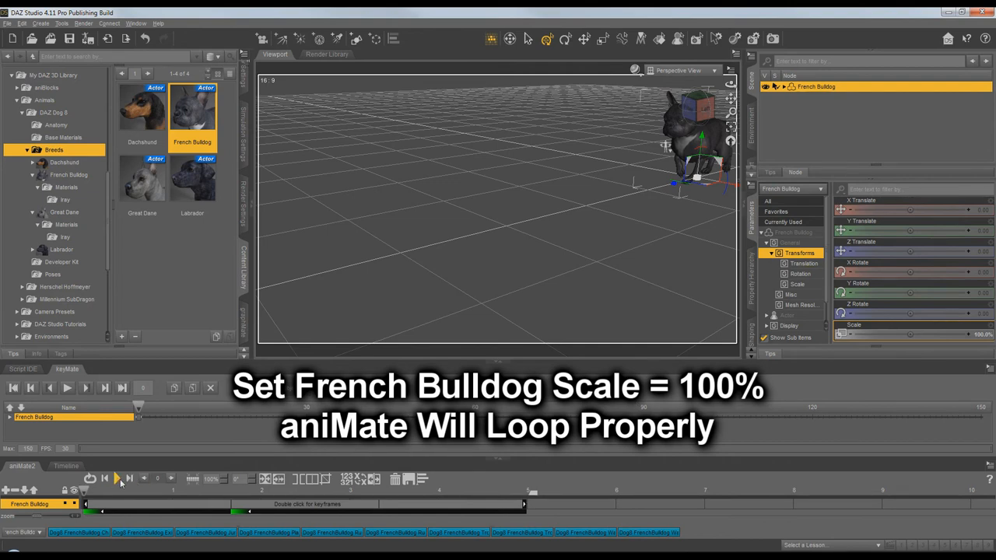
left_click(115, 479)
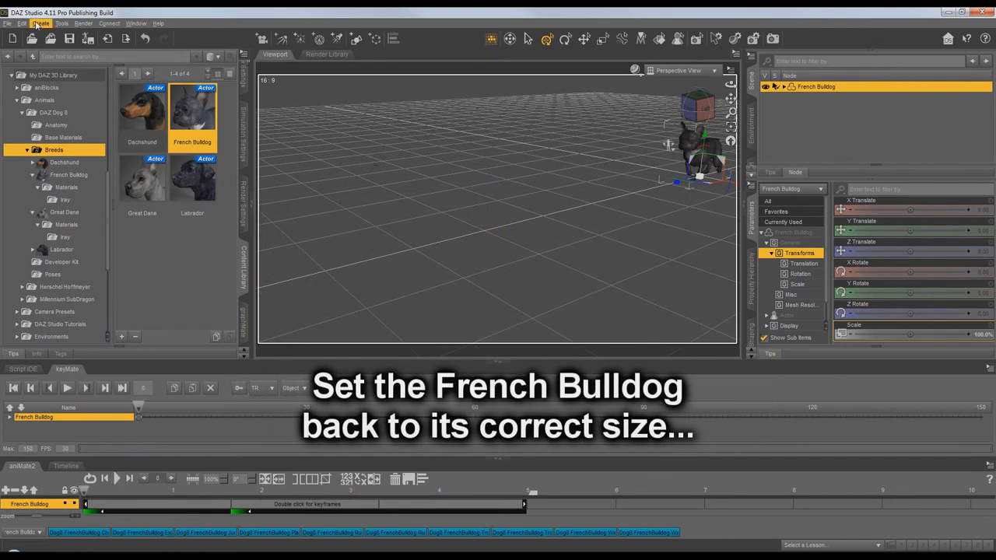
Step: Create a new null named 'Null Bulldog' via Create > New Null and accept it
left_click(40, 23)
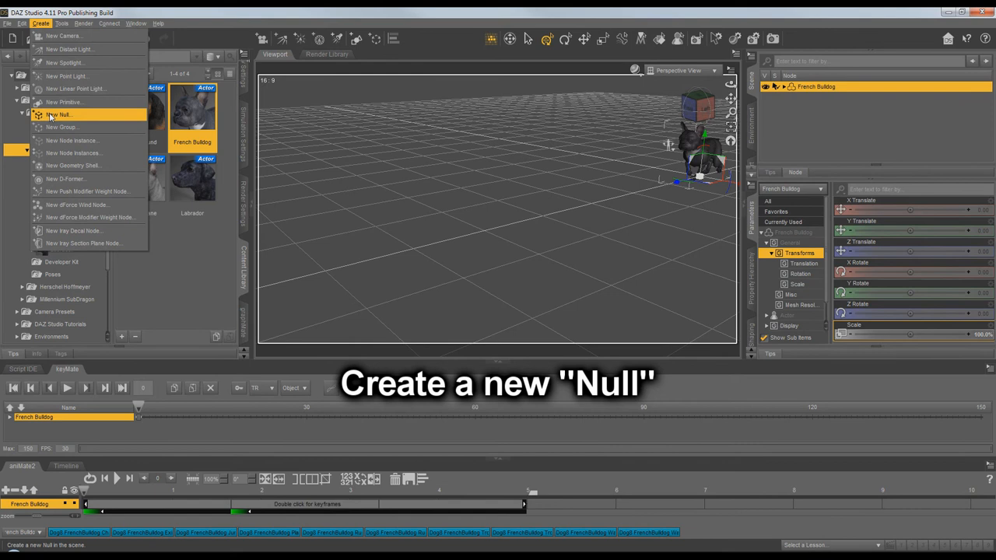
left_click(59, 116)
type("Null Bulldog")
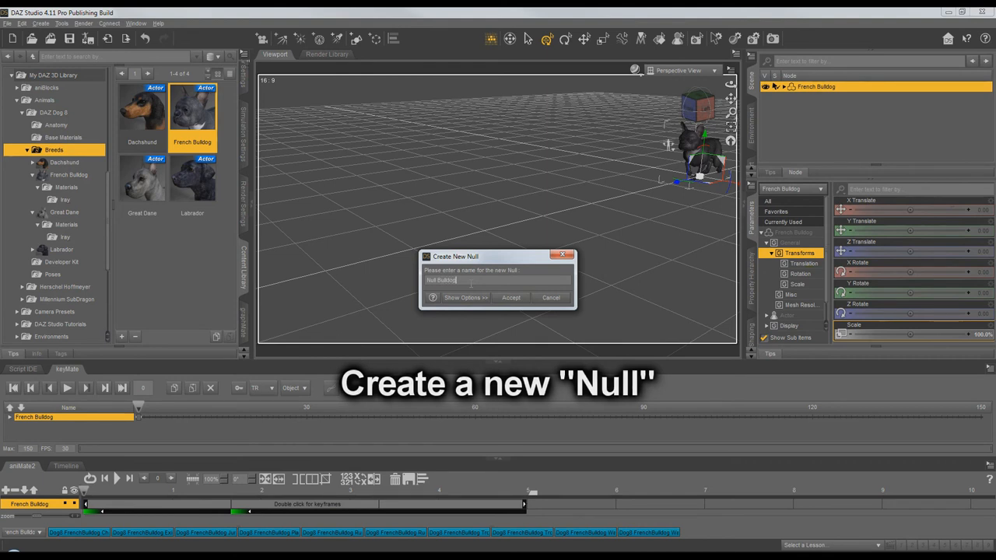
left_click(510, 297)
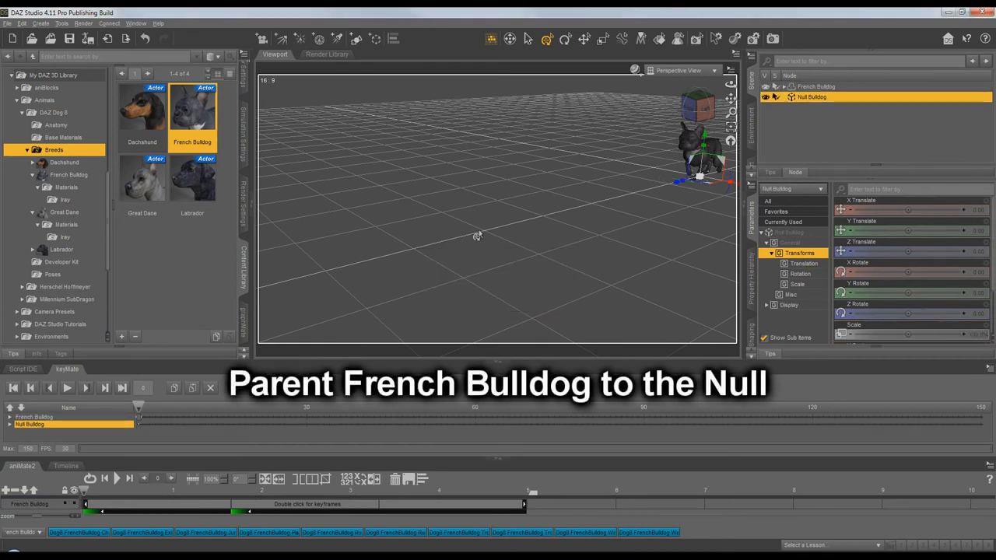
Step: Parent the French Bulldog under Null Bulldog and select the null to scale it to 44%
left_click(815, 87)
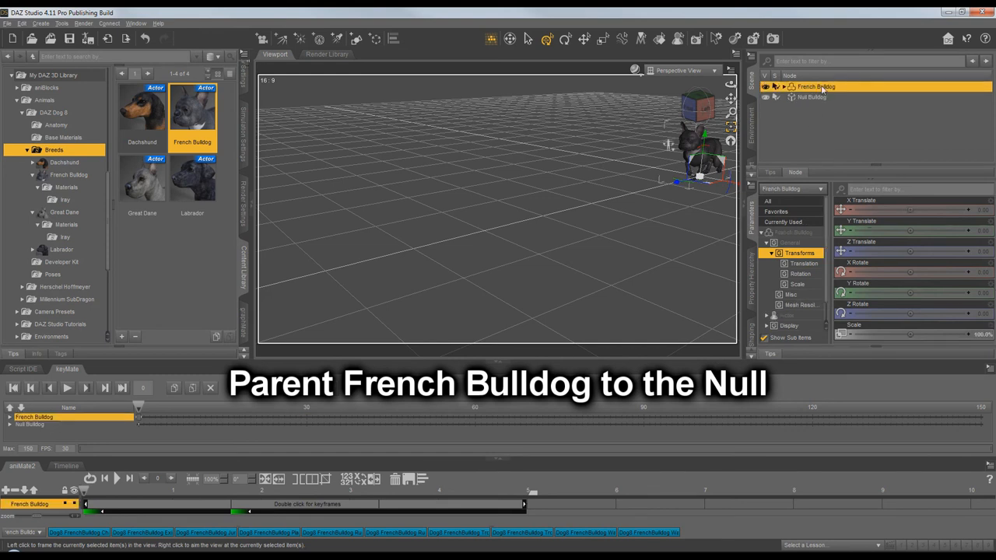
left_click(812, 97)
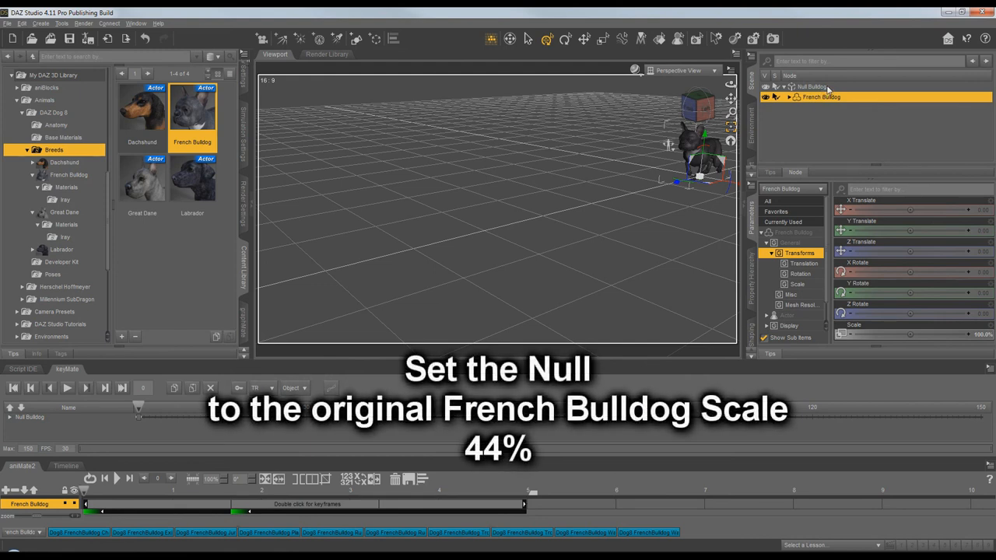
left_click(812, 87)
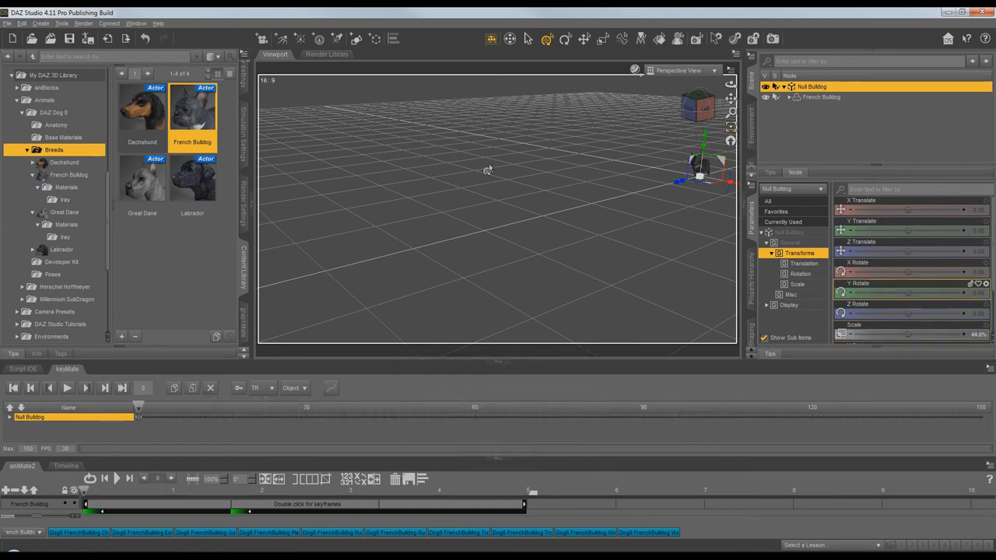
Step: Play, pause and replay the bulldog's trot loop in aniMate to confirm it cycles without sliding
left_click(117, 479)
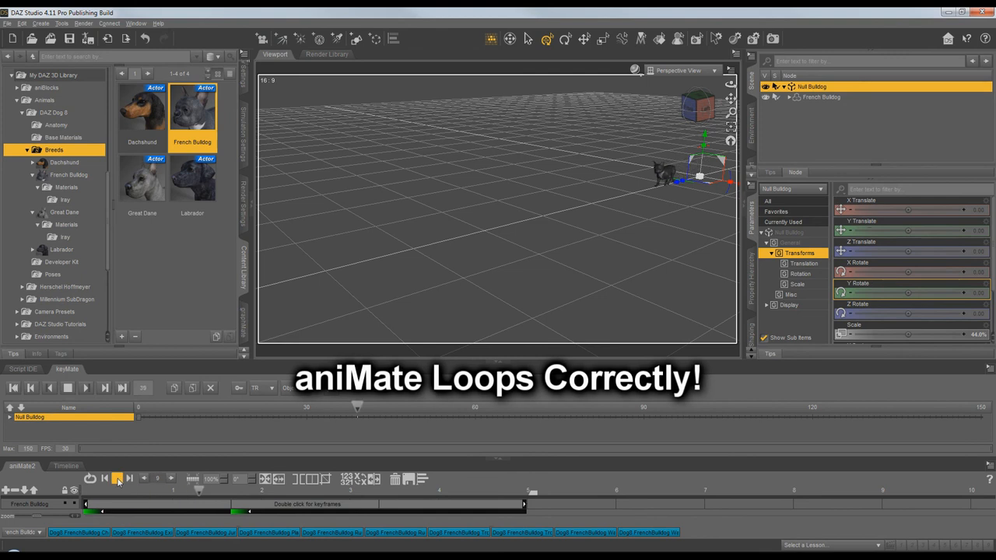
left_click(116, 479)
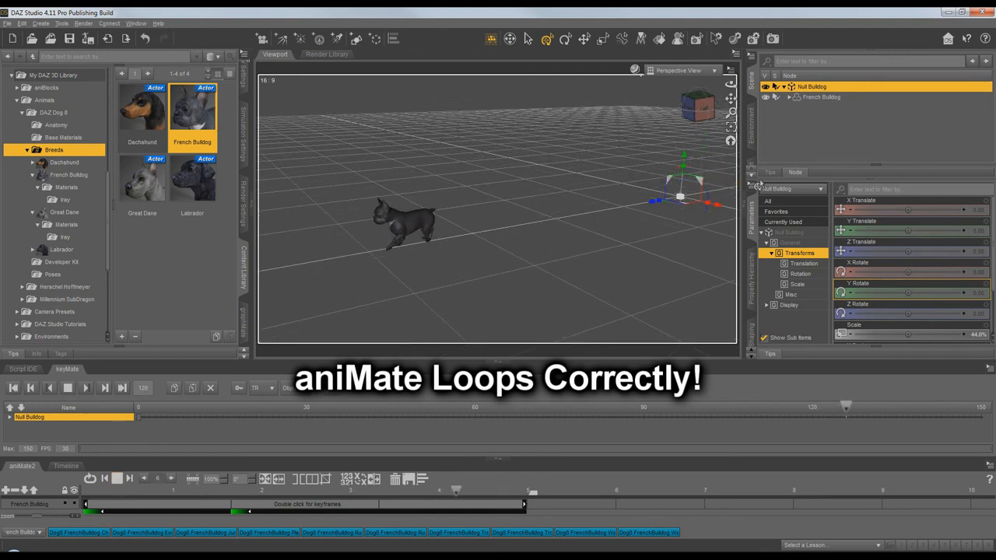
left_click(821, 96)
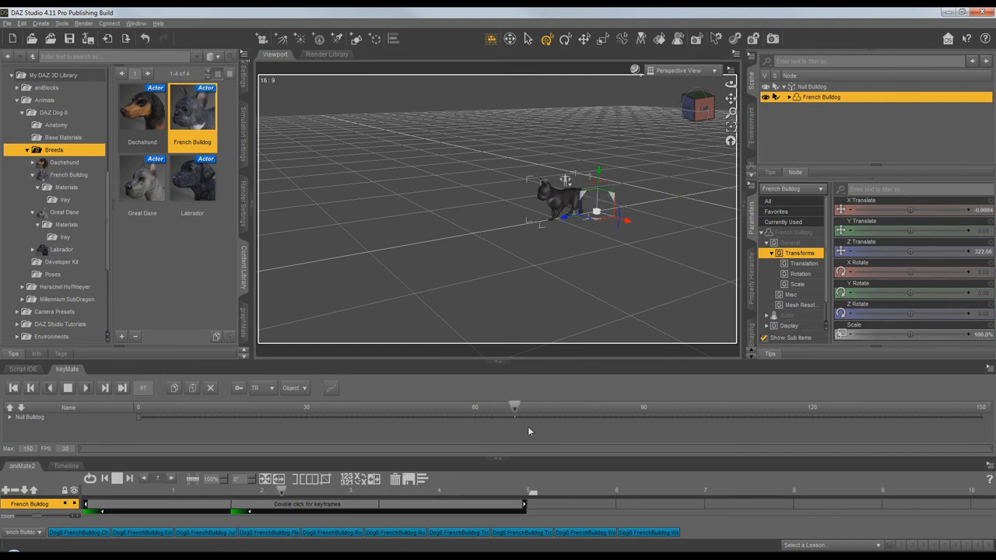
left_click(117, 477)
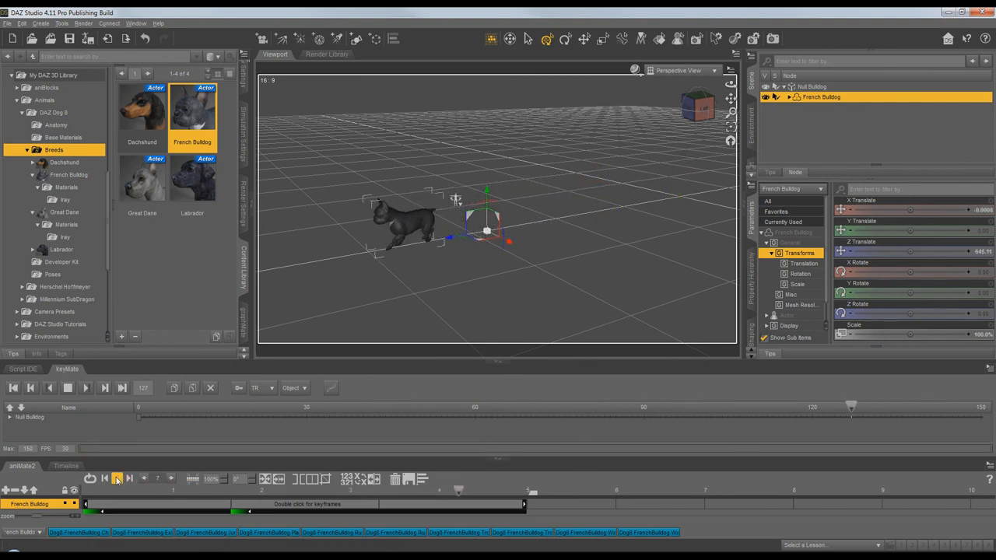